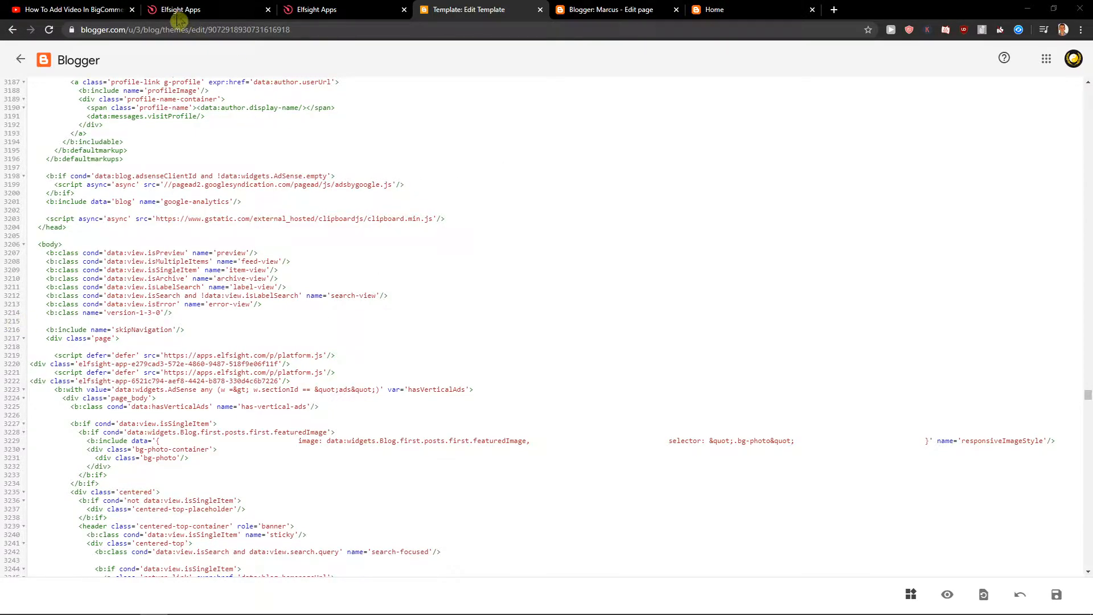
Follow the elfsight.com link in the YouTube video description into a new tab.
left_click(70, 9)
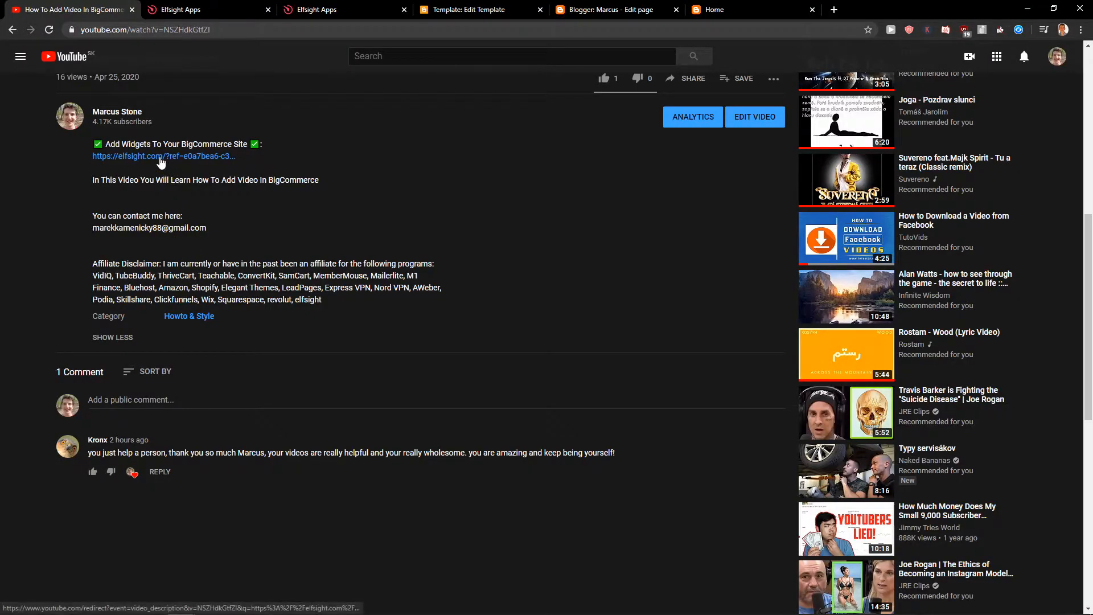
left_click(163, 156)
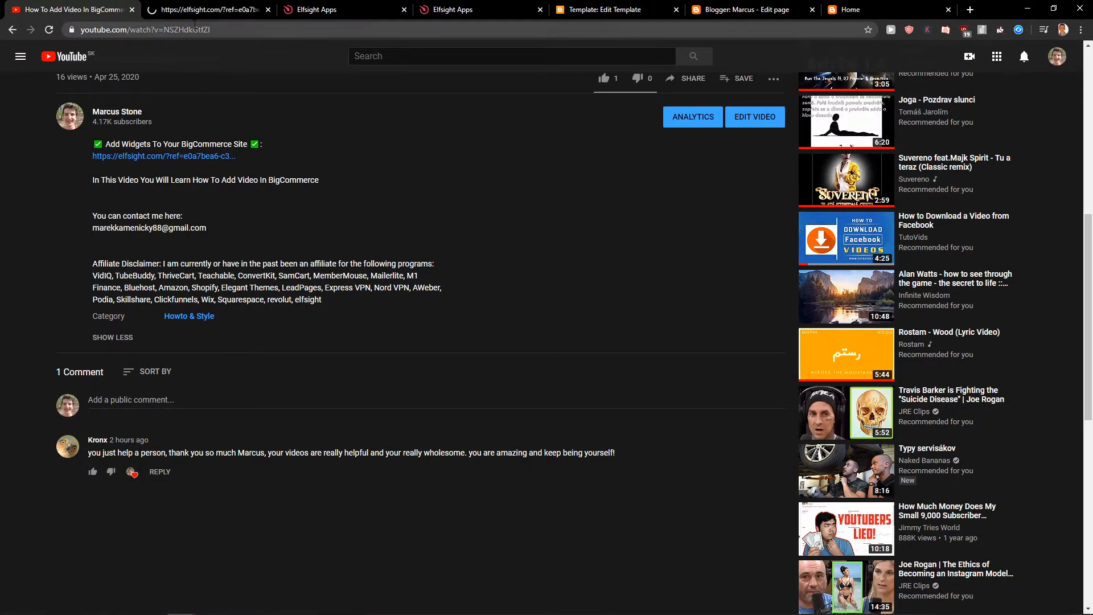
left_click(202, 9)
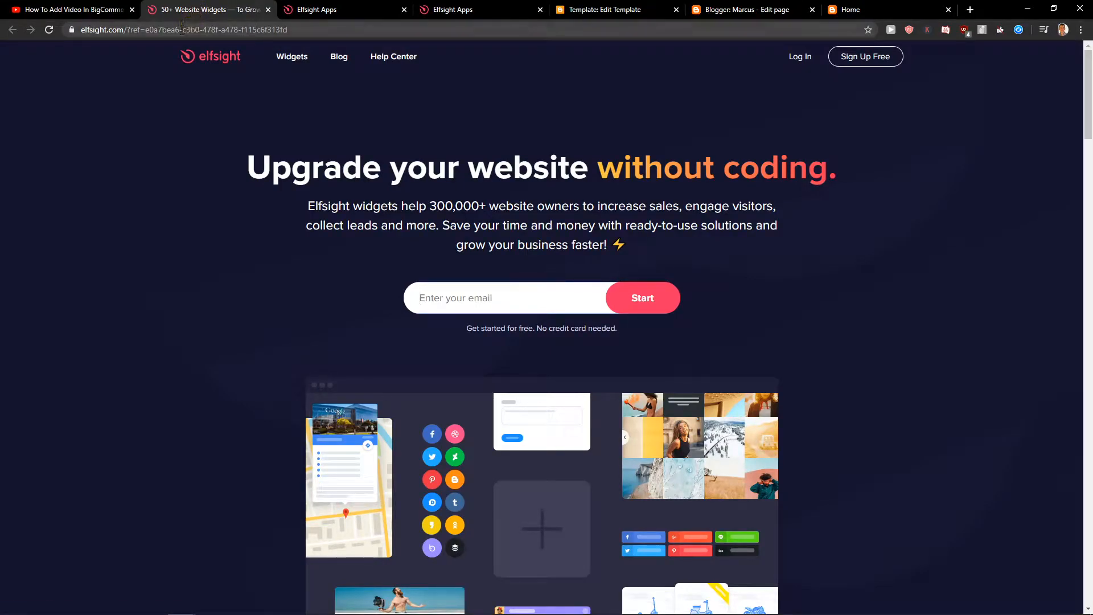
mouse_move(375, 81)
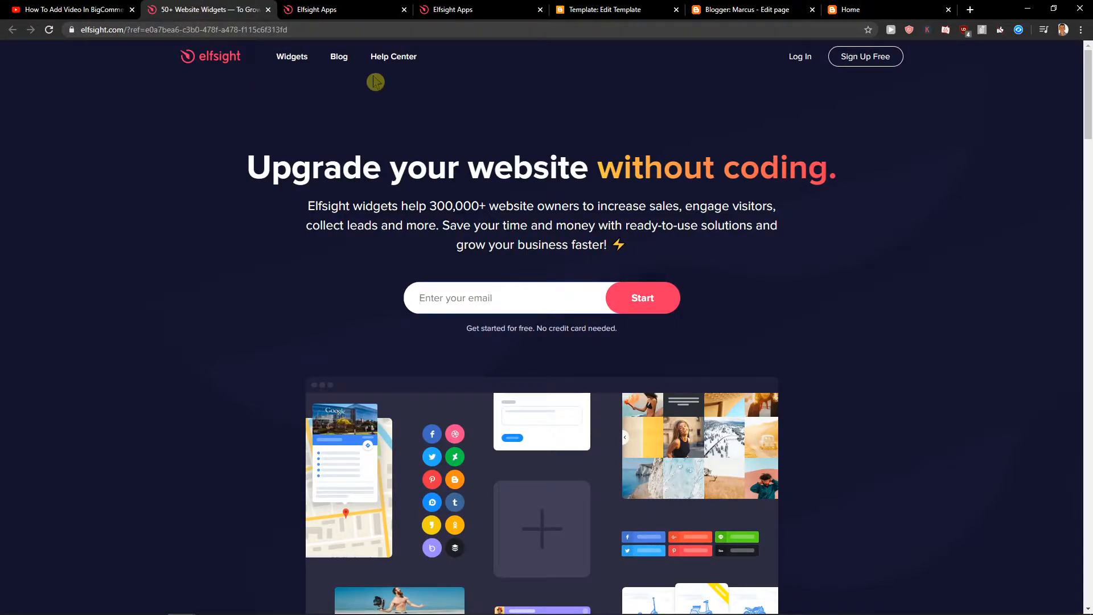
mouse_move(865, 56)
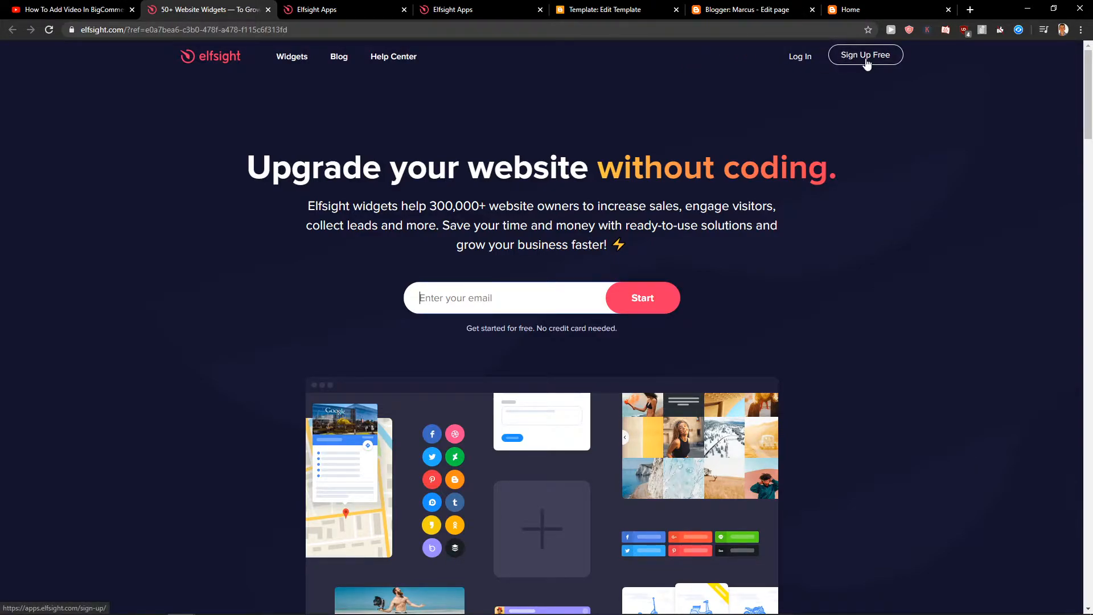
Visit the Elfsight Sign Up Free page, then go back to the Applications dashboard.
left_click(864, 54)
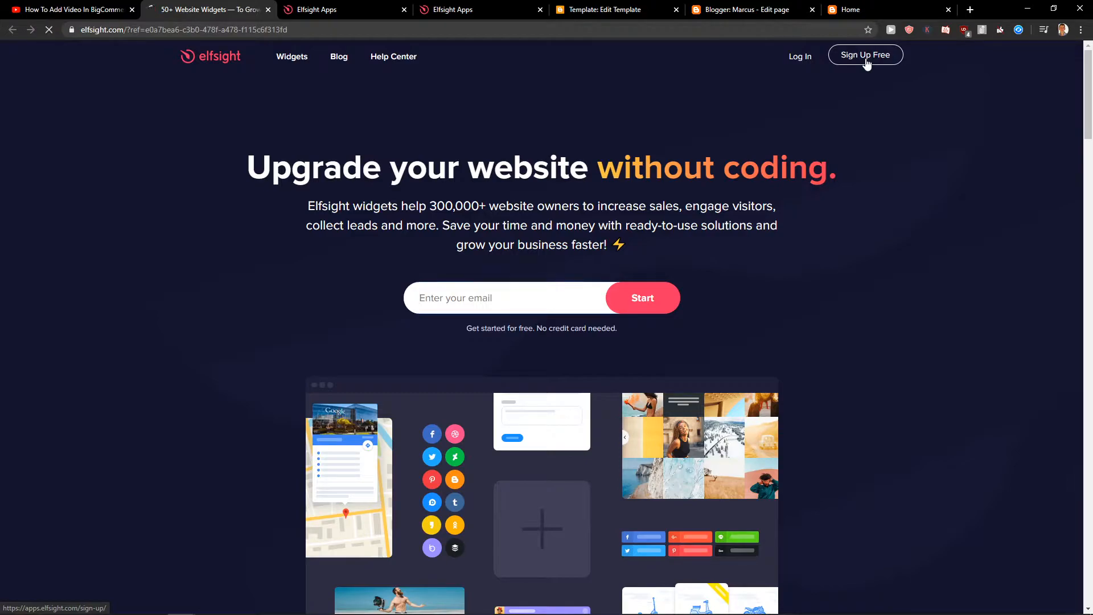
left_click(865, 55)
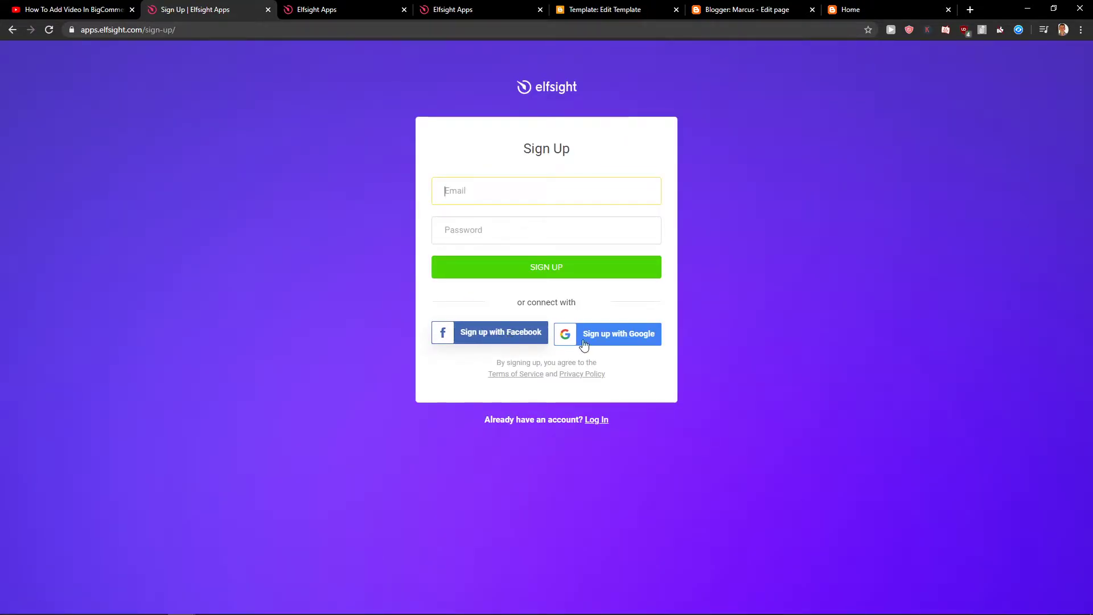
mouse_move(12, 37)
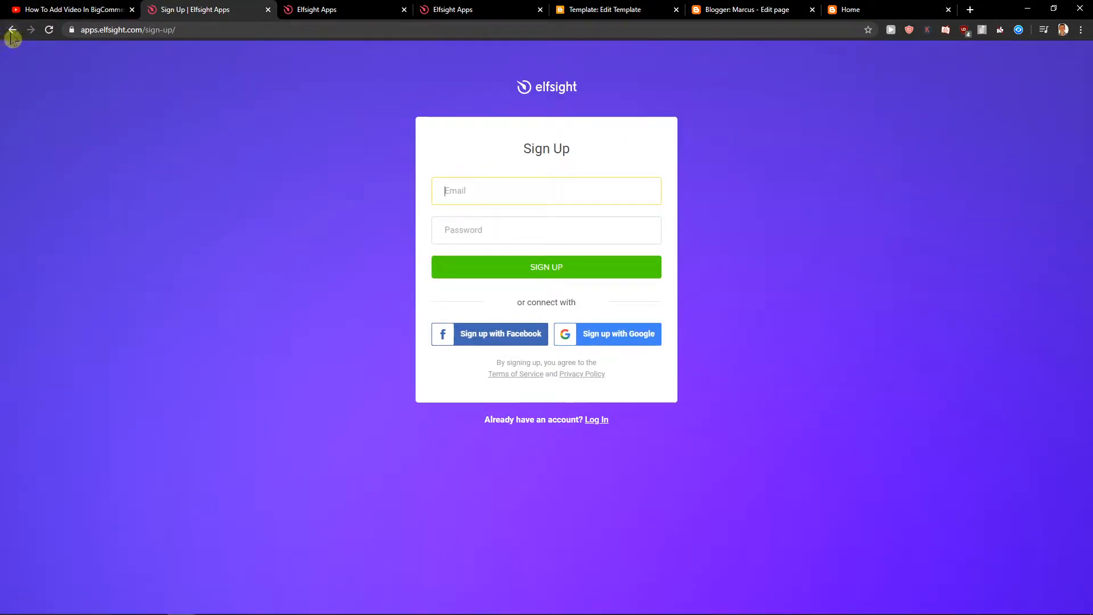
left_click(12, 29)
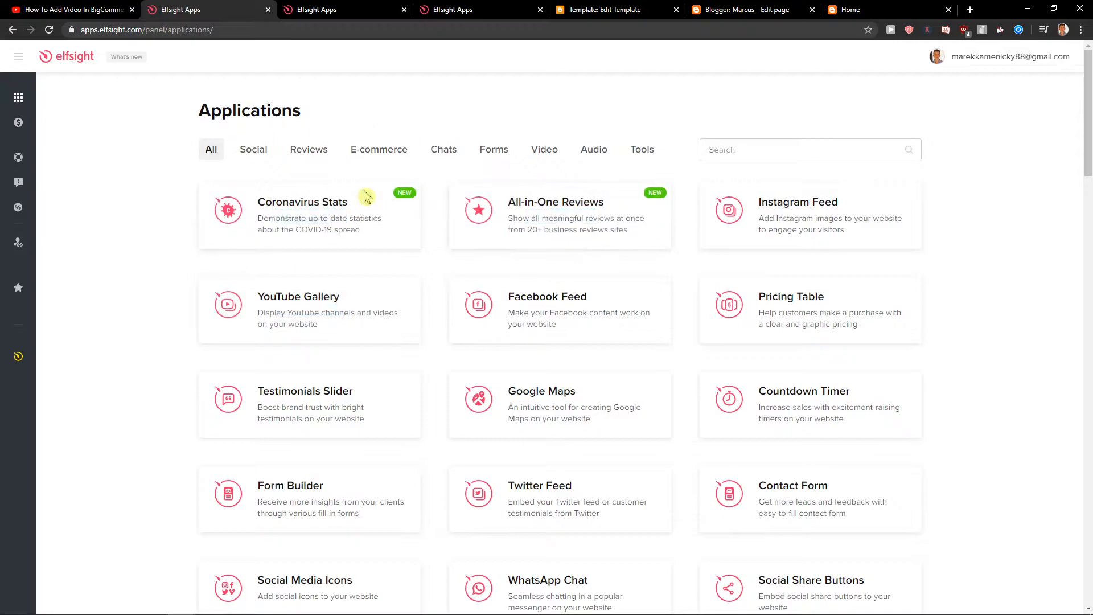
Search applications for 'twitter' and create a Twitter Feed widget.
type("twitter")
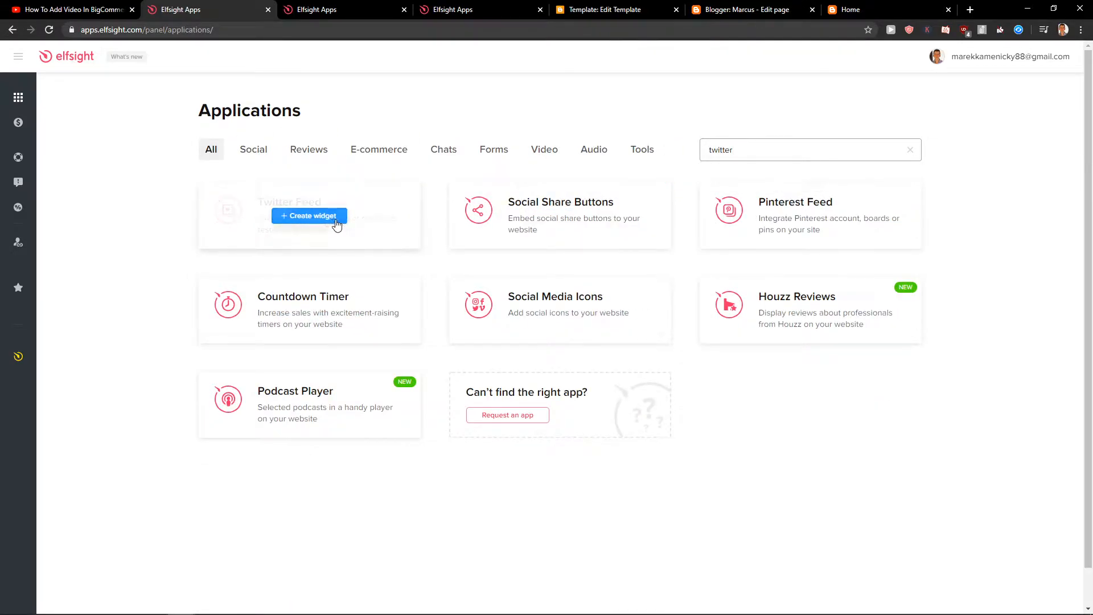
left_click(307, 215)
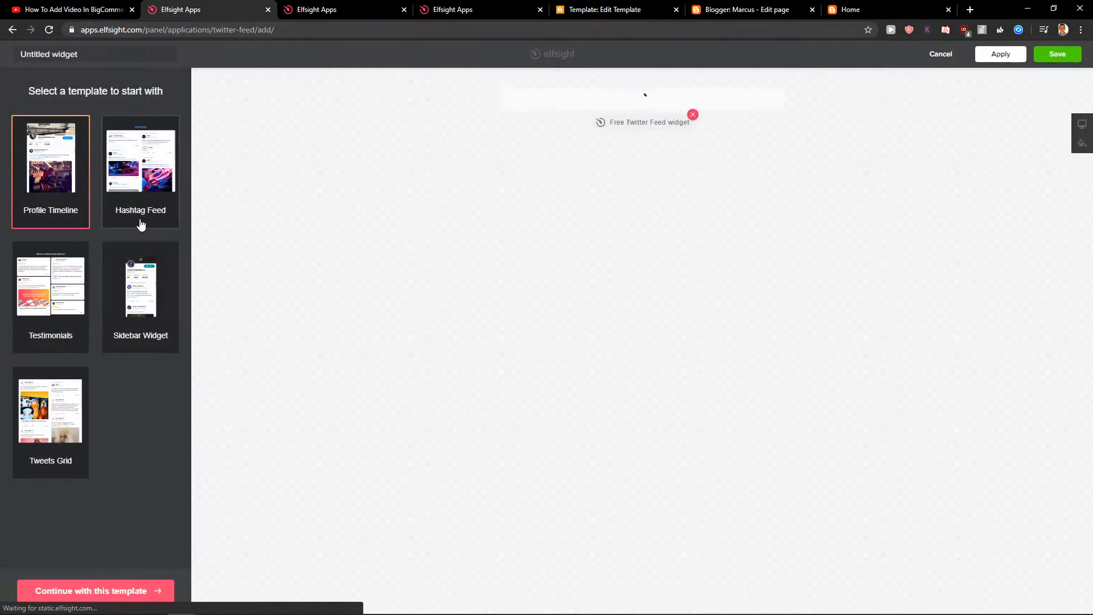
Preview the Hashtag Feed and Sidebar Widget templates, then pick Profile Timeline.
left_click(140, 171)
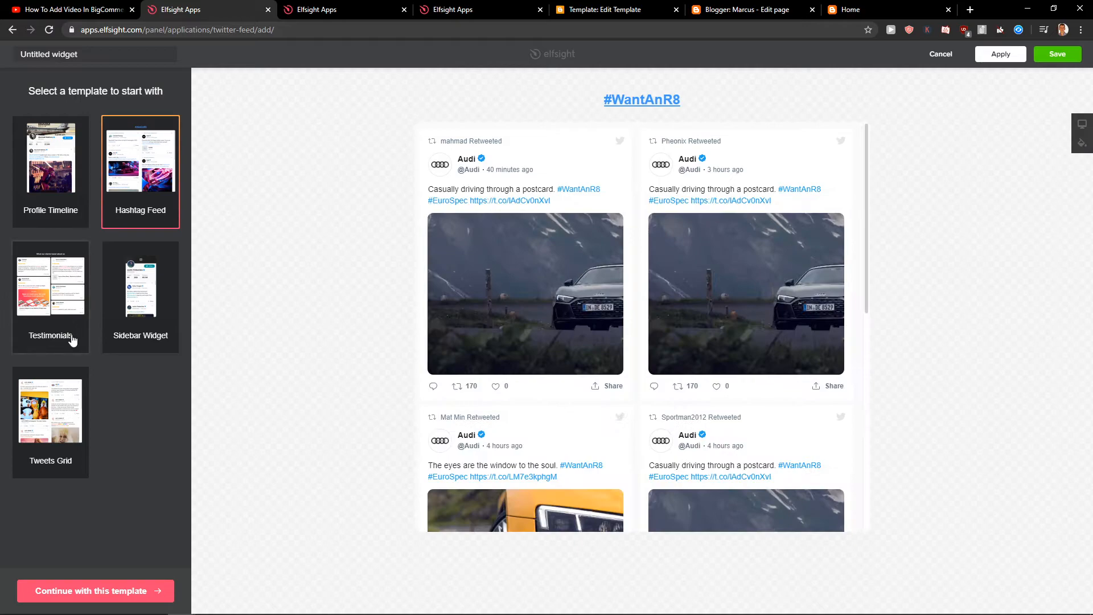
left_click(140, 287)
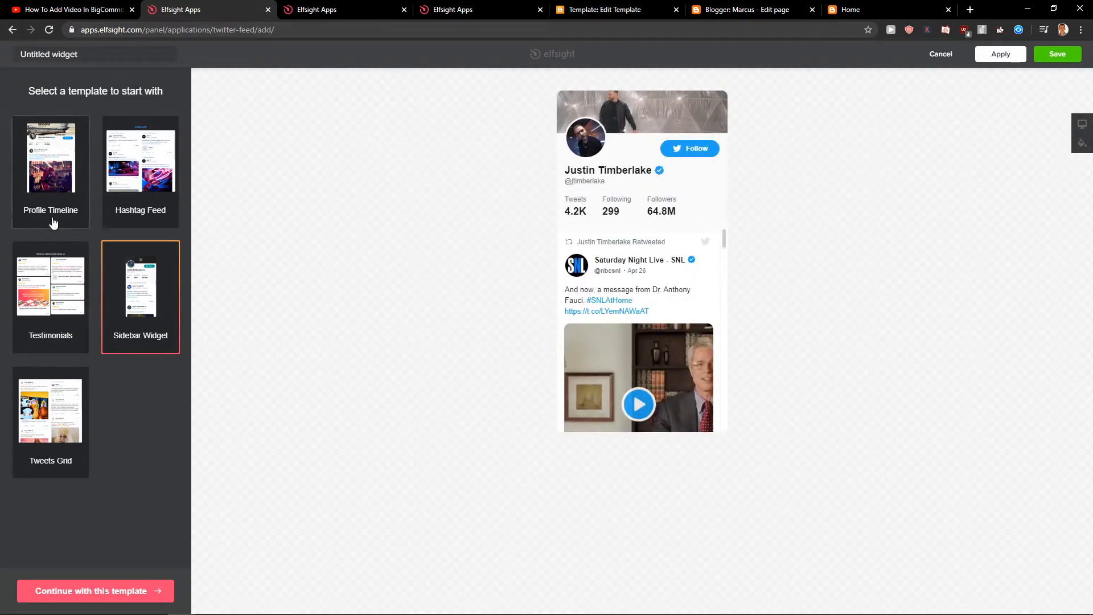
left_click(50, 157)
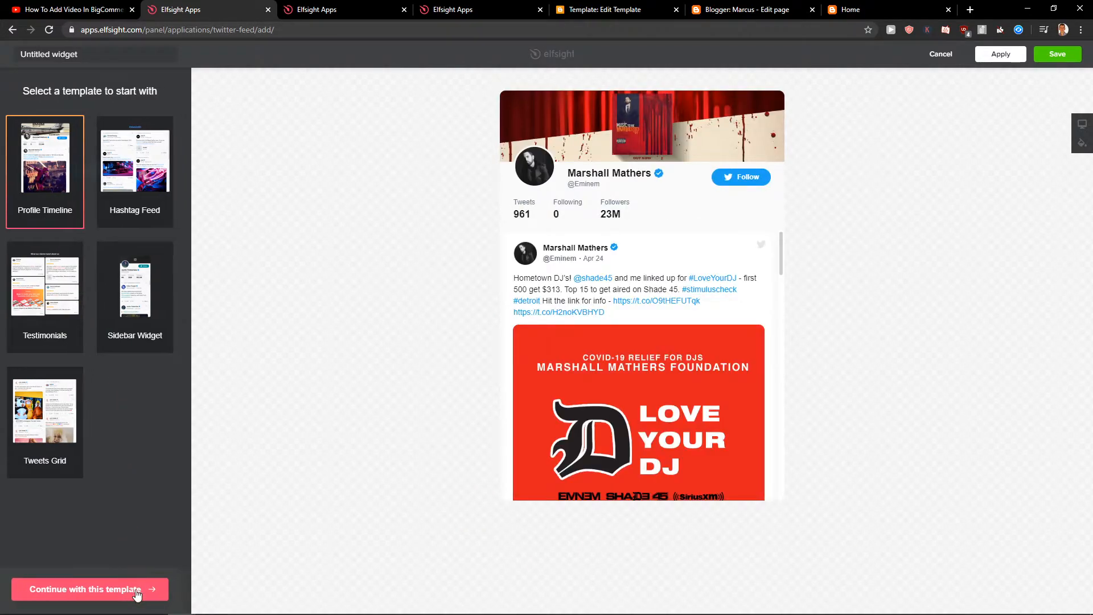
Continue with Profile Timeline, review the 500 px width, and choose the Light color scheme.
left_click(88, 589)
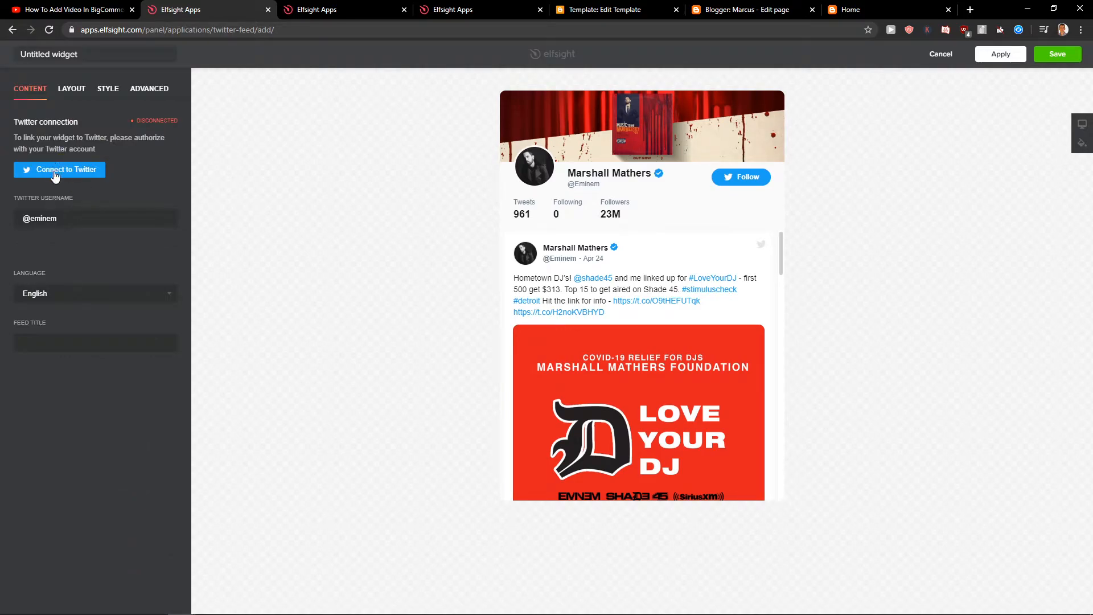
mouse_move(82, 97)
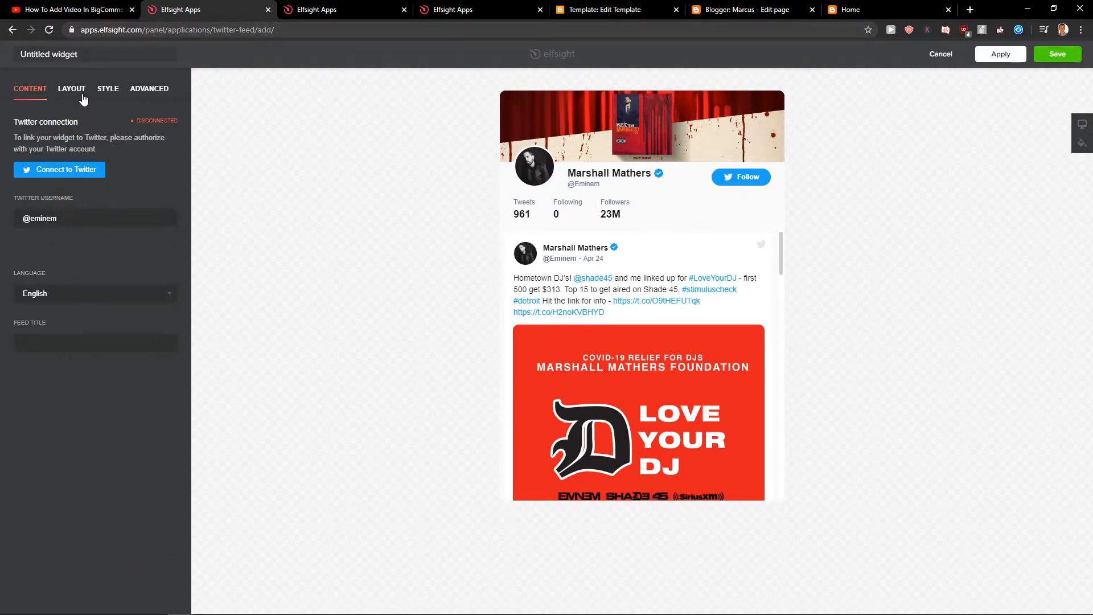
left_click(71, 89)
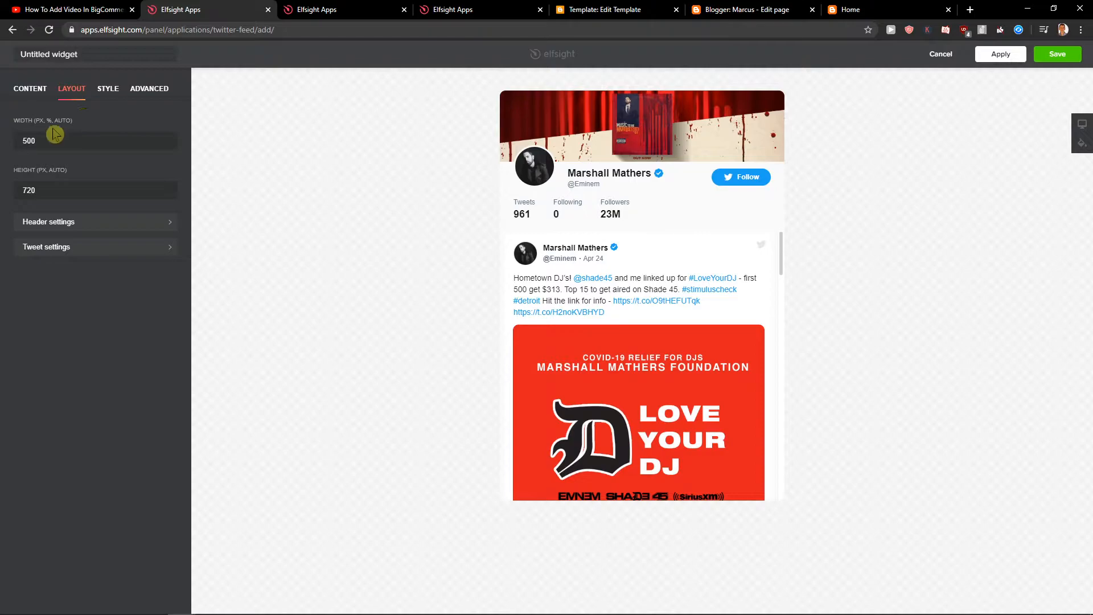
triple_click(29, 140)
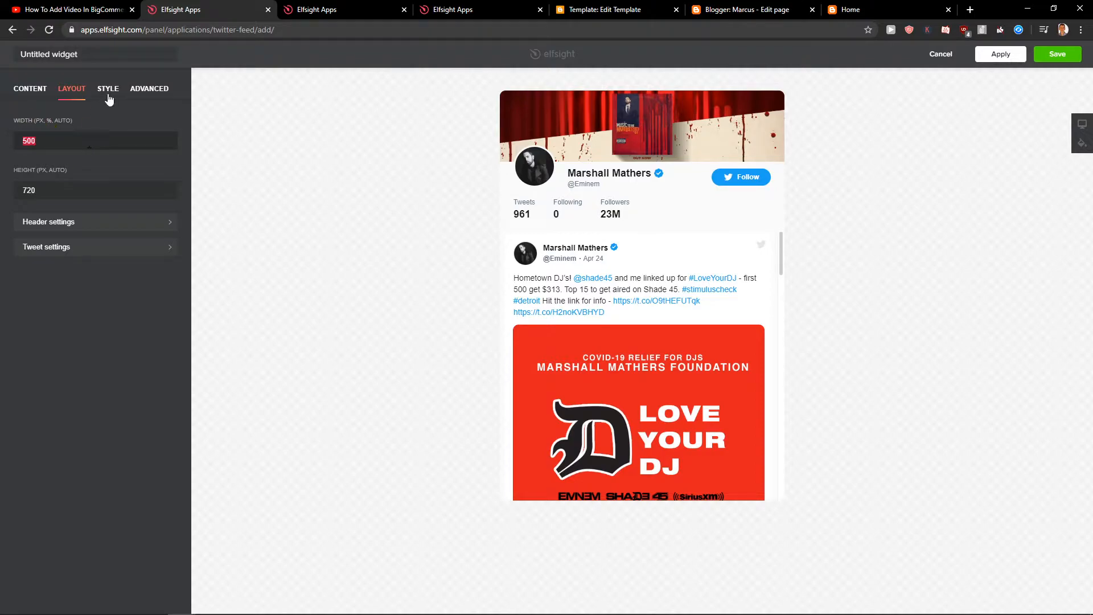
left_click(107, 88)
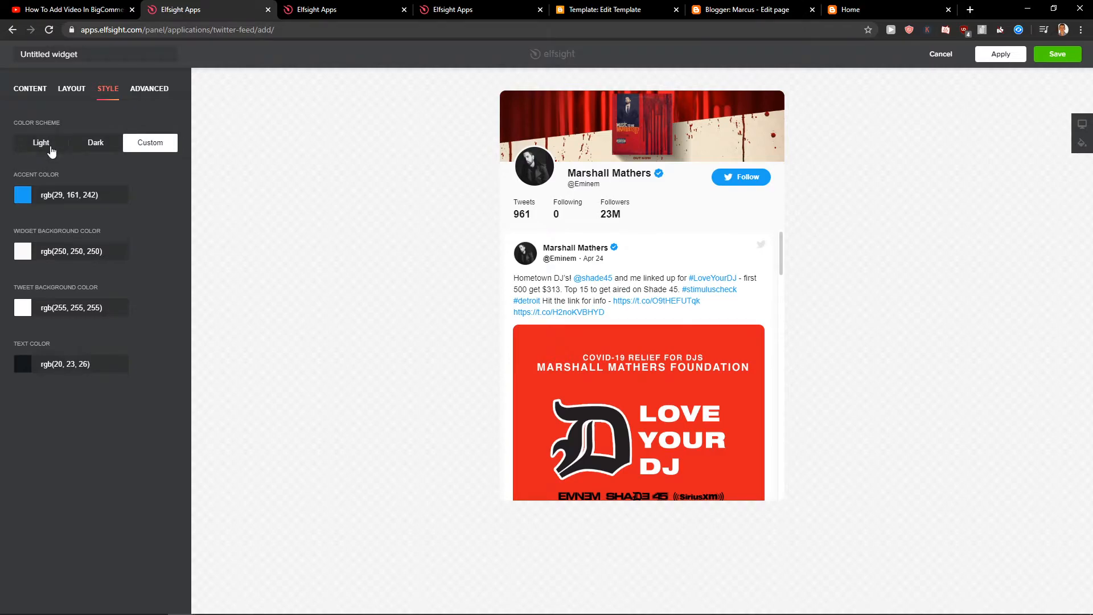
left_click(149, 88)
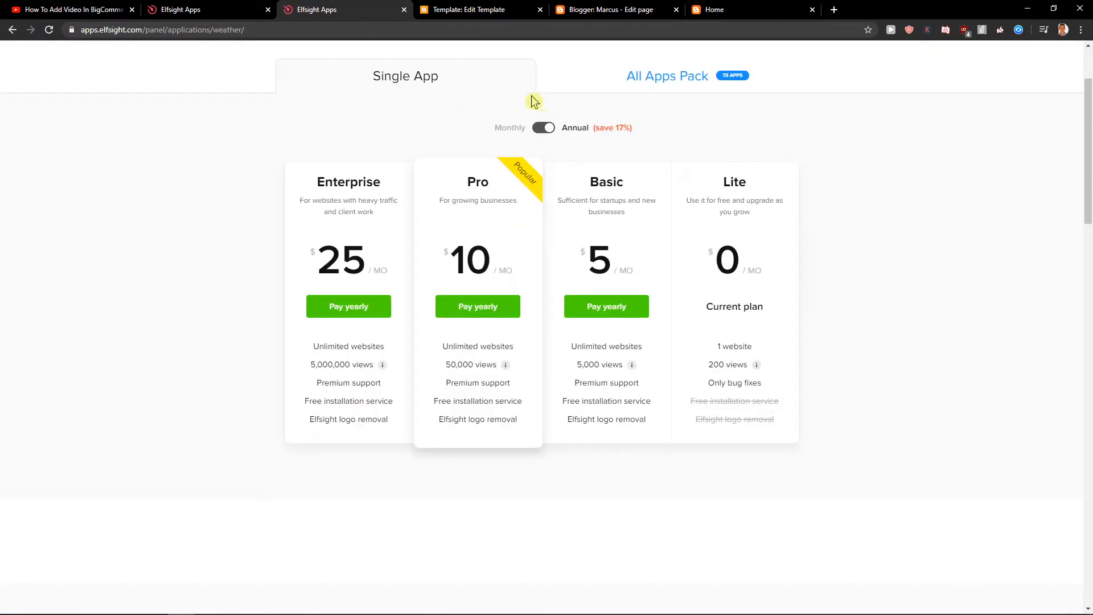
mouse_move(746, 201)
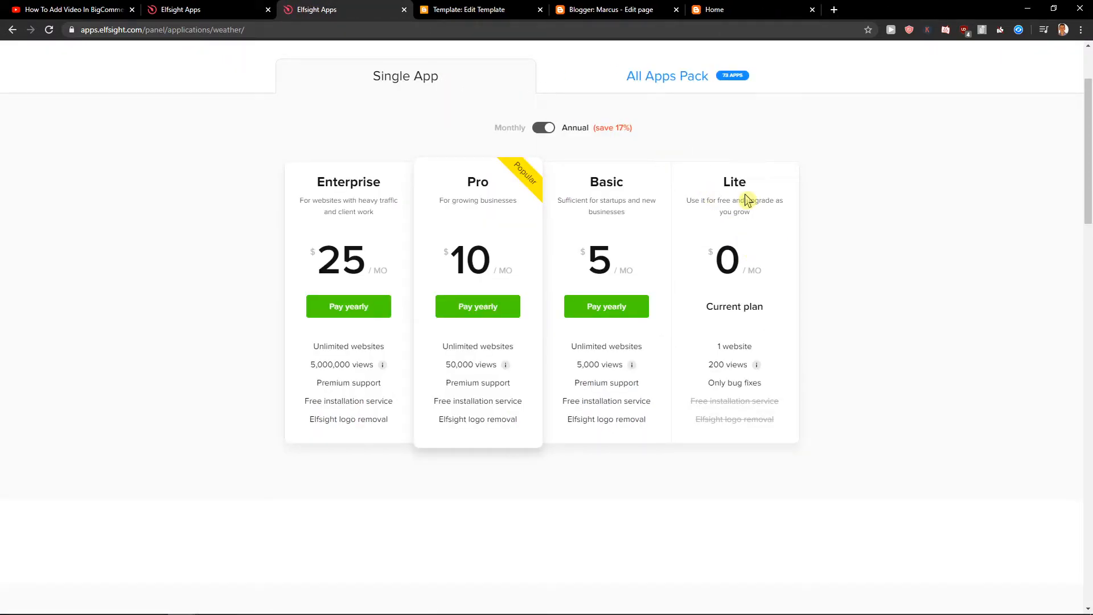
mouse_move(708, 214)
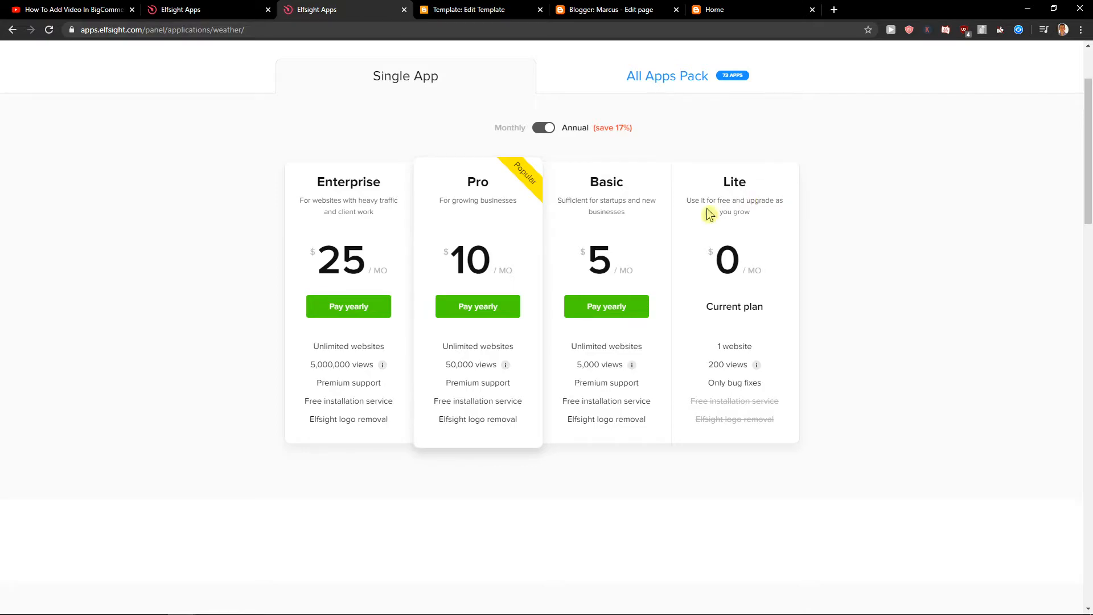
mouse_move(624, 214)
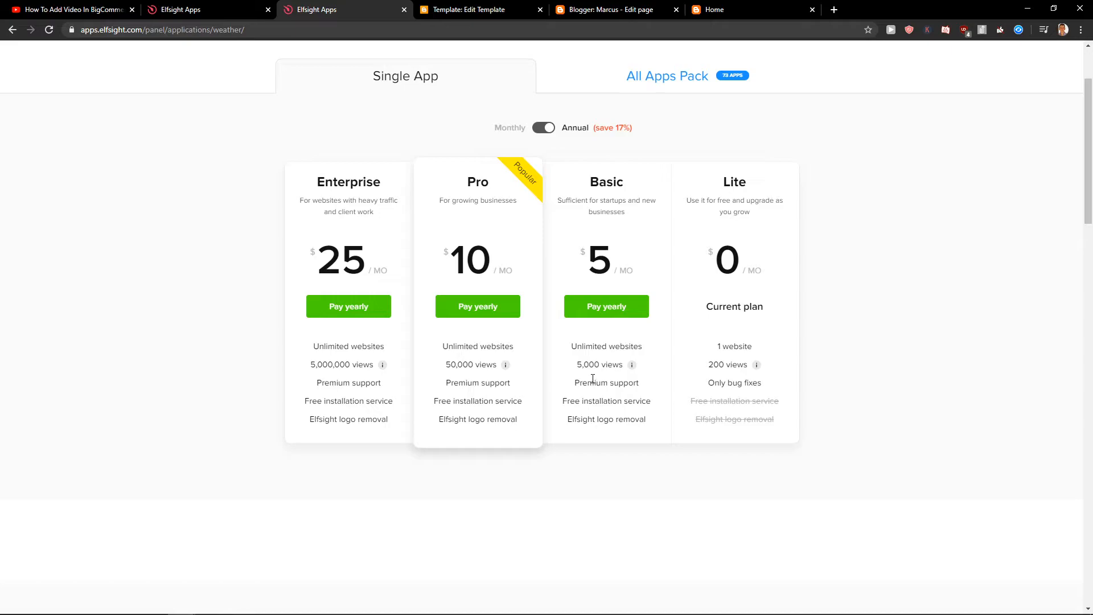
mouse_move(589, 379)
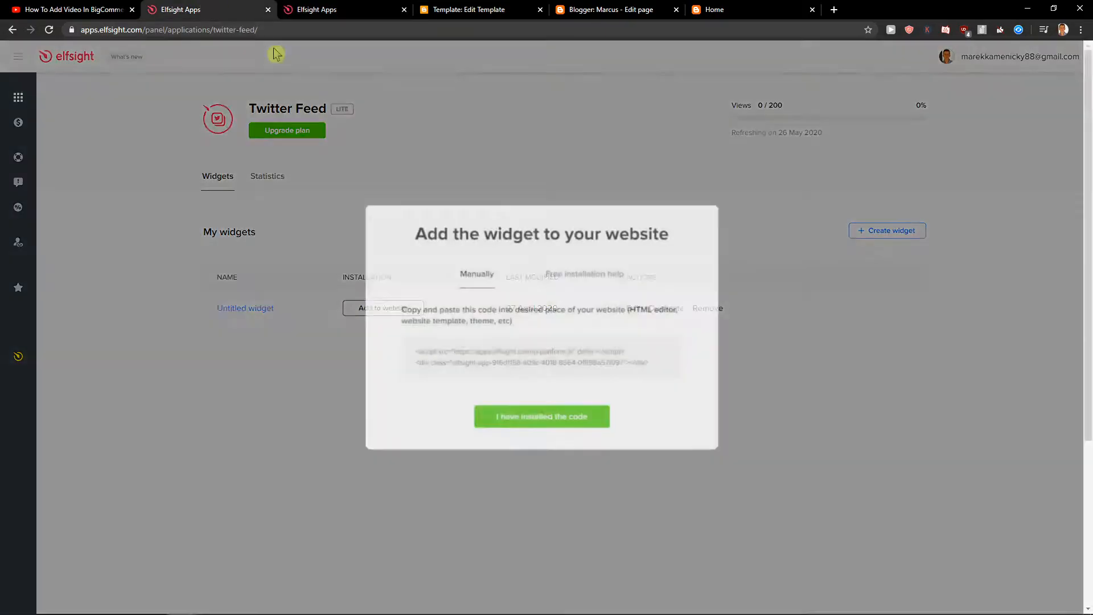
Copy the widget's embed code into the Blogger Home page and preview it.
left_click(616, 9)
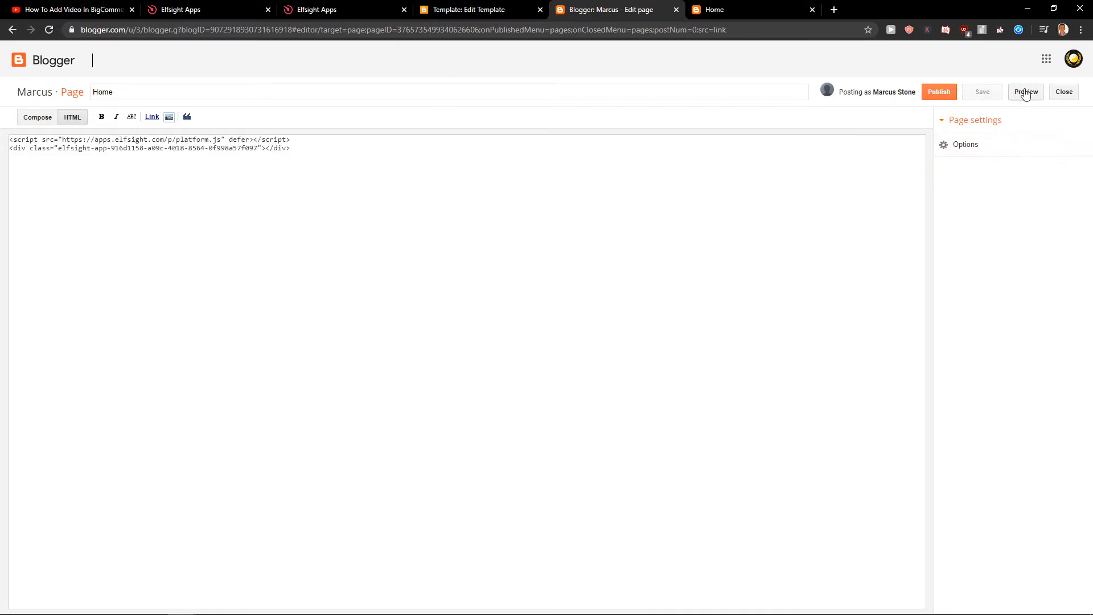
left_click(1025, 91)
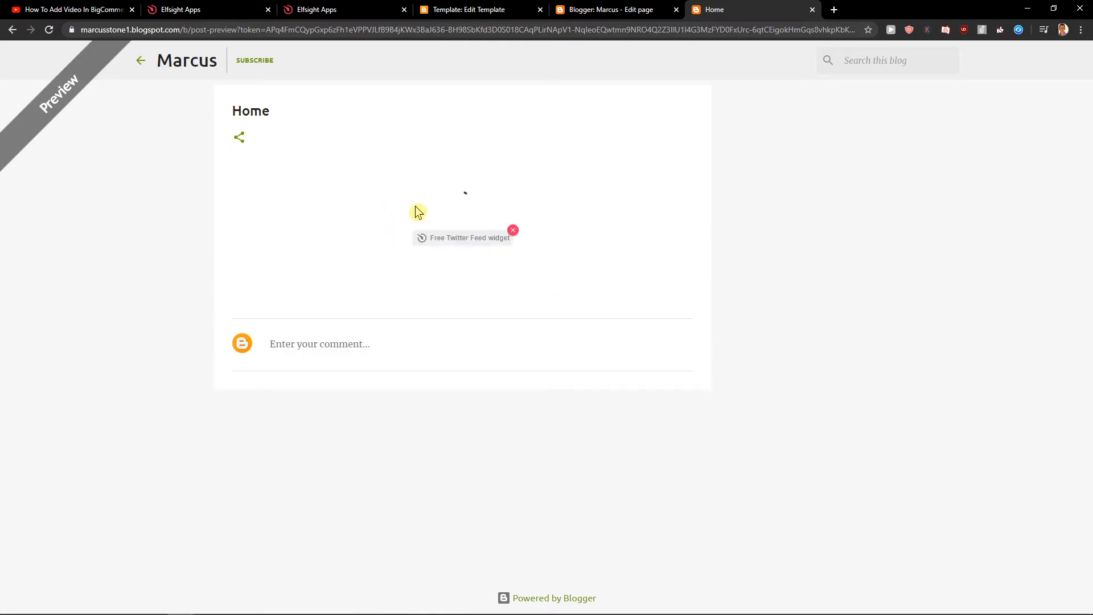
mouse_move(434, 214)
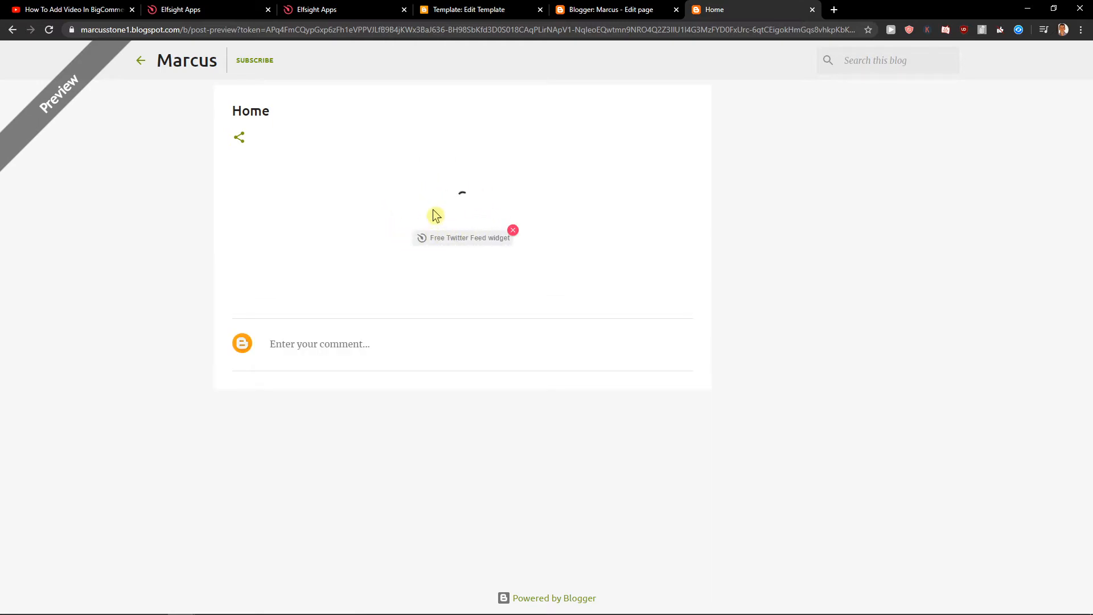
mouse_move(472, 215)
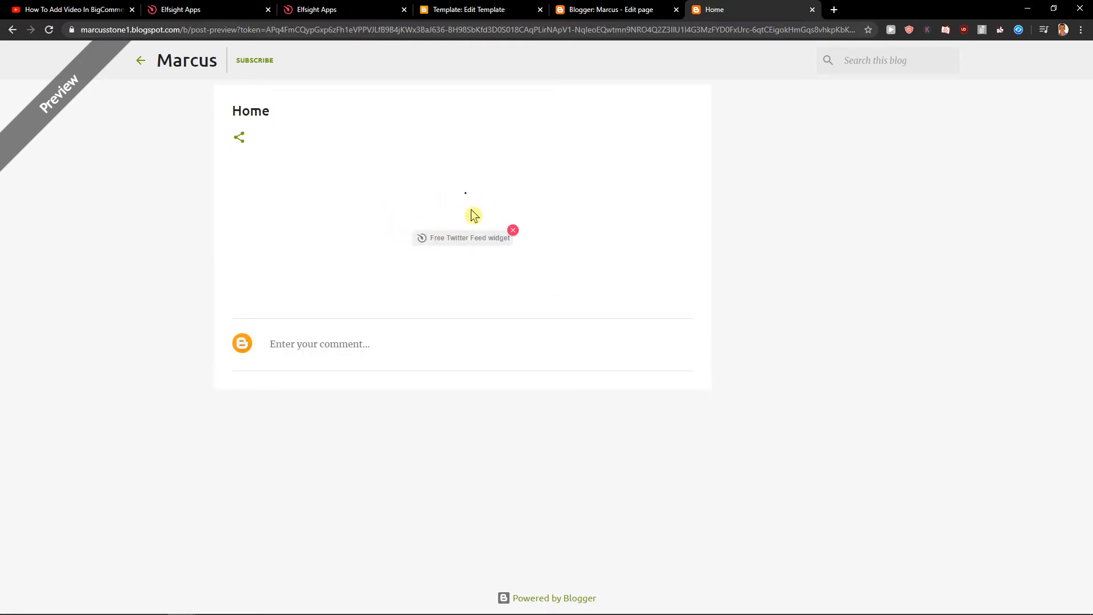
mouse_move(525, 205)
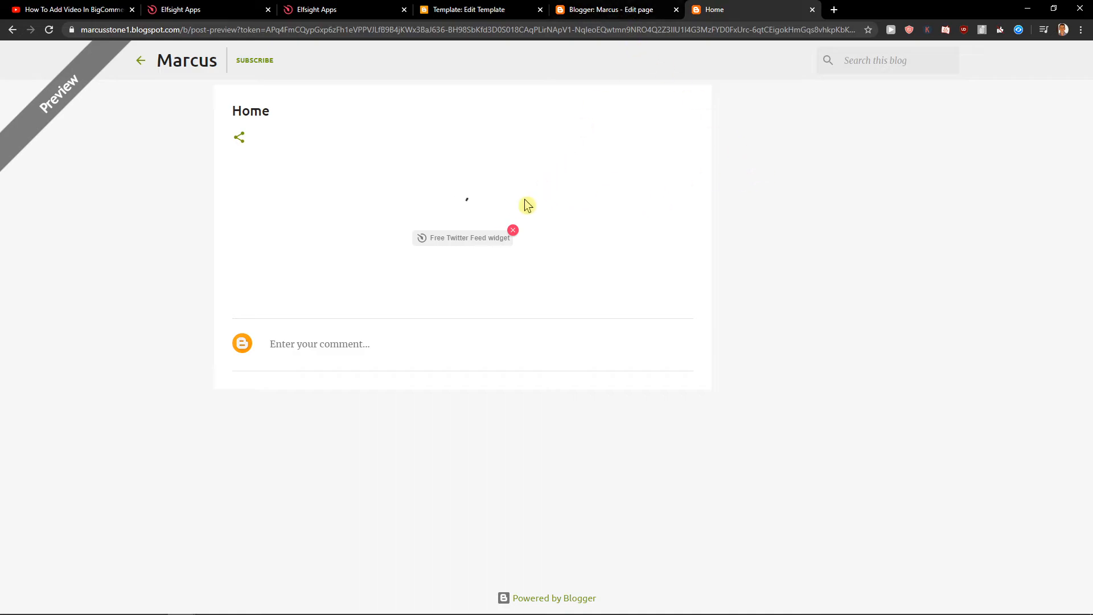
mouse_move(638, 170)
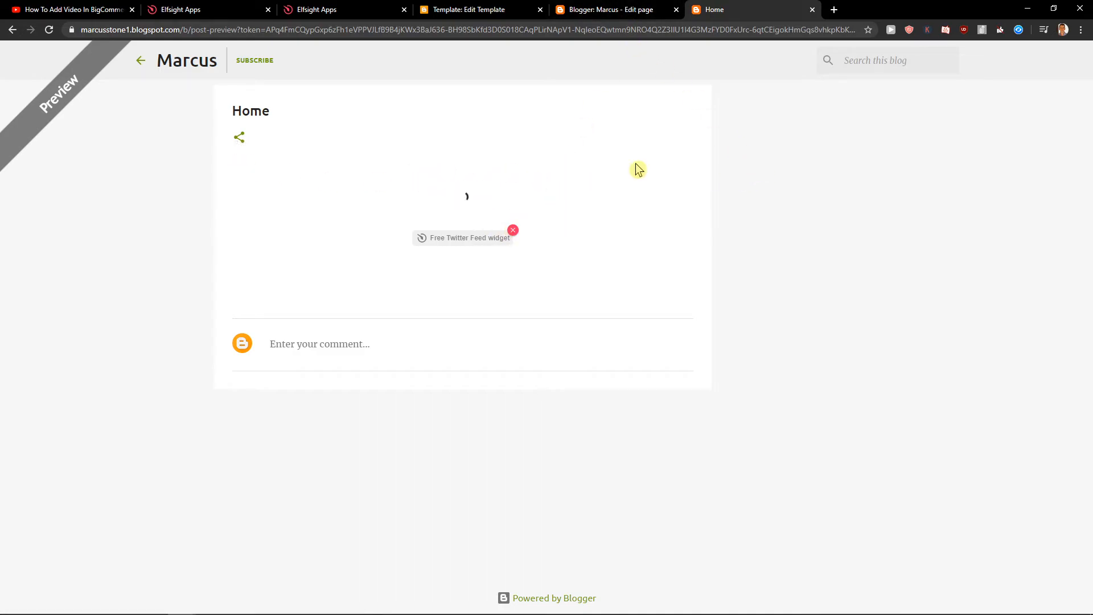
Return to Elfsight's embed-code dialog and confirm 'I have installed the code'.
left_click(179, 9)
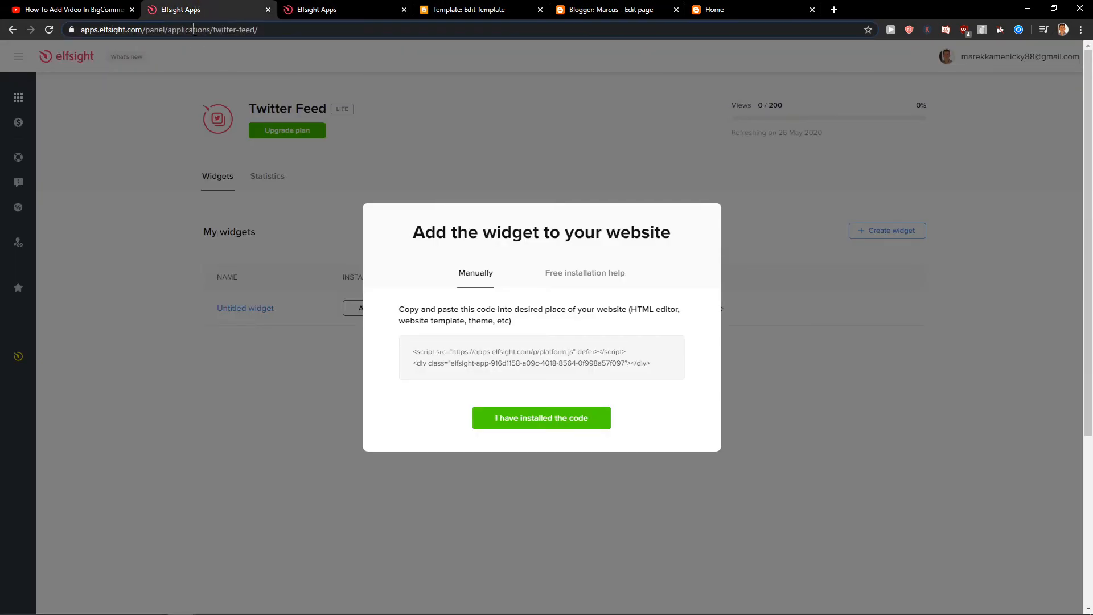
left_click(540, 417)
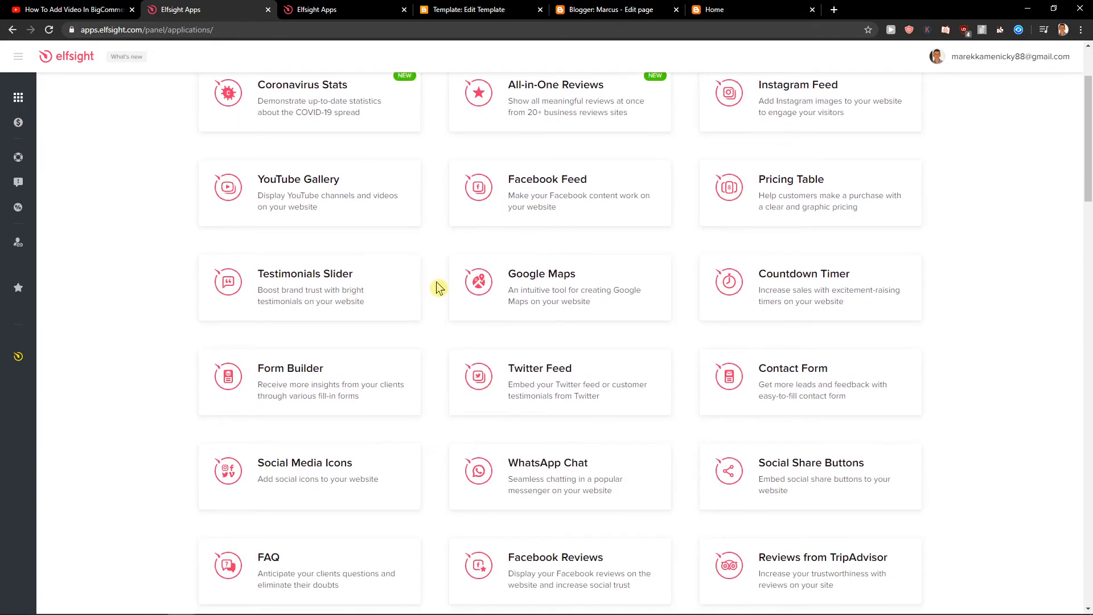
Scroll the Elfsight apps catalogue down to Trustpilot Reviews and Before and After Slider.
scroll("down", 3)
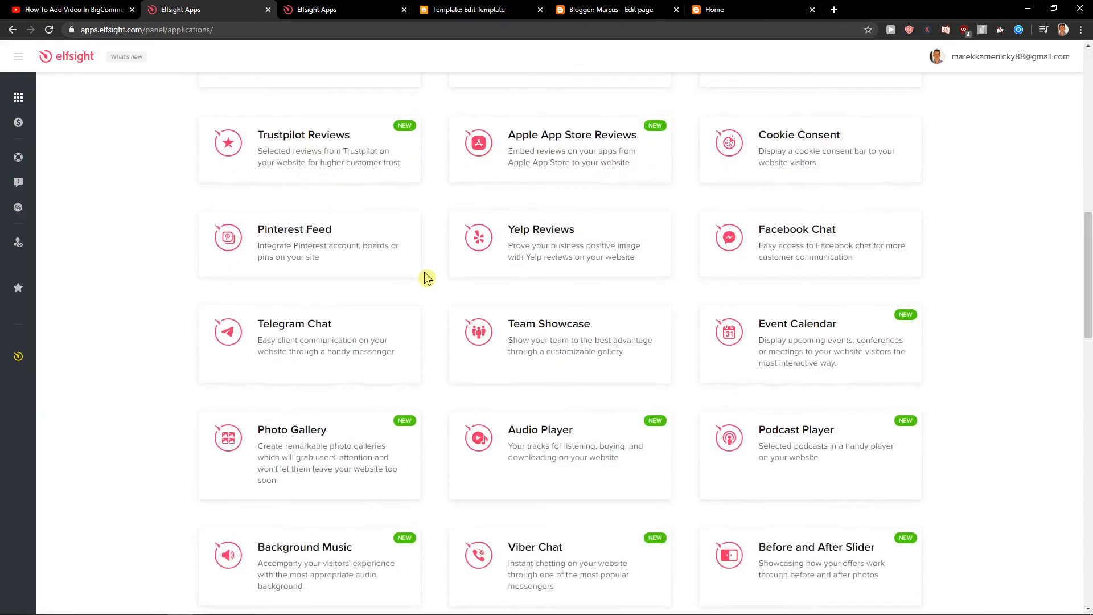